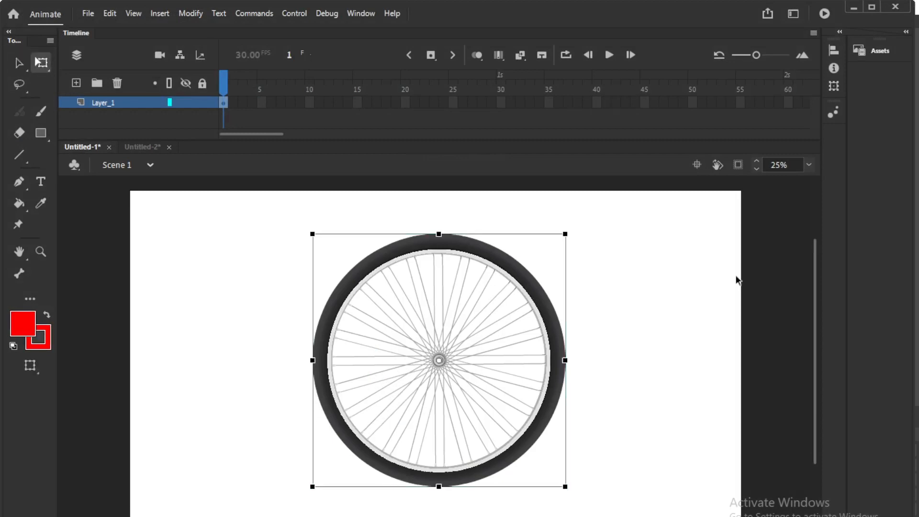
{"action": "mouse_move", "coordinate": [577, 238]}
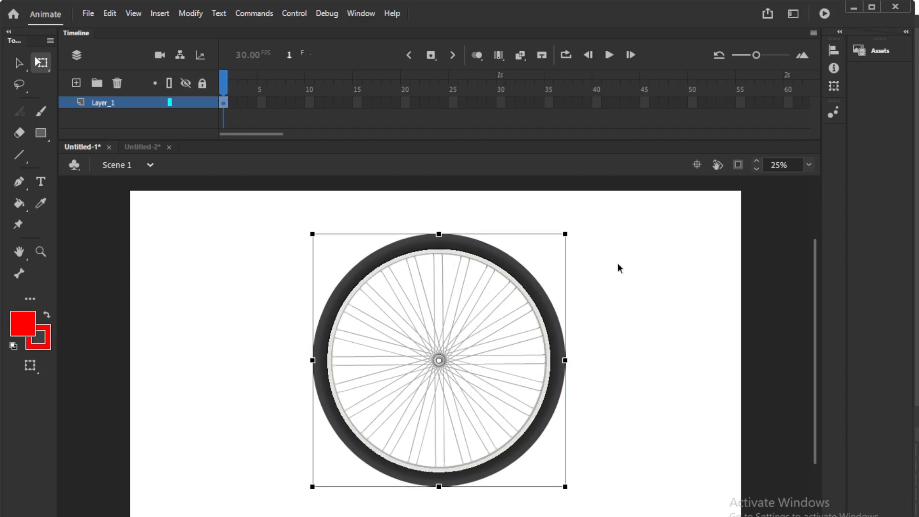
Reselect the bicycle wheel and show rulers so guides can mark its hub.
{"action": "left_click", "coordinate": [619, 268]}
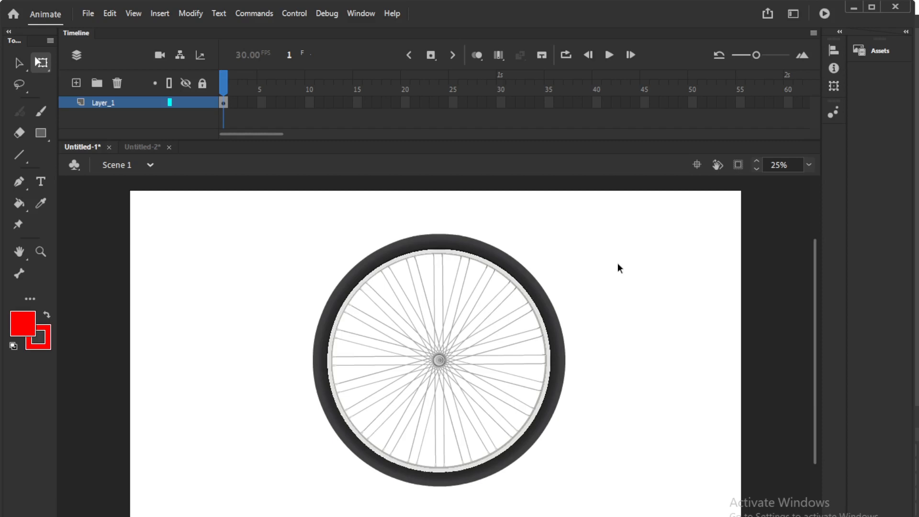
{"action": "left_click", "coordinate": [516, 271]}
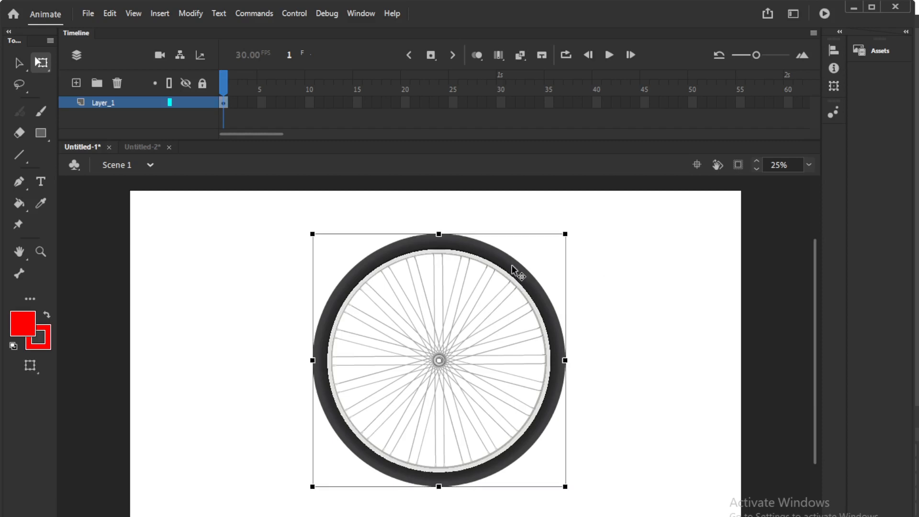
{"action": "mouse_move", "coordinate": [417, 469]}
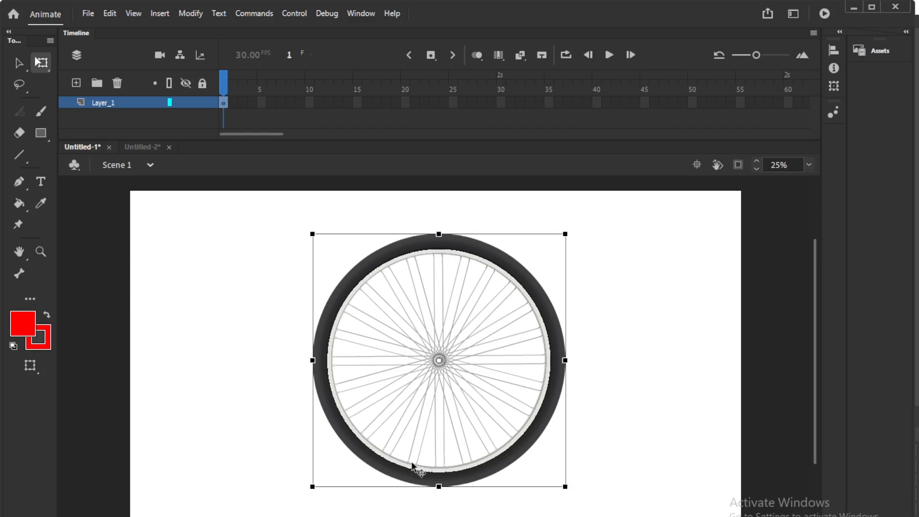
{"action": "mouse_move", "coordinate": [650, 279]}
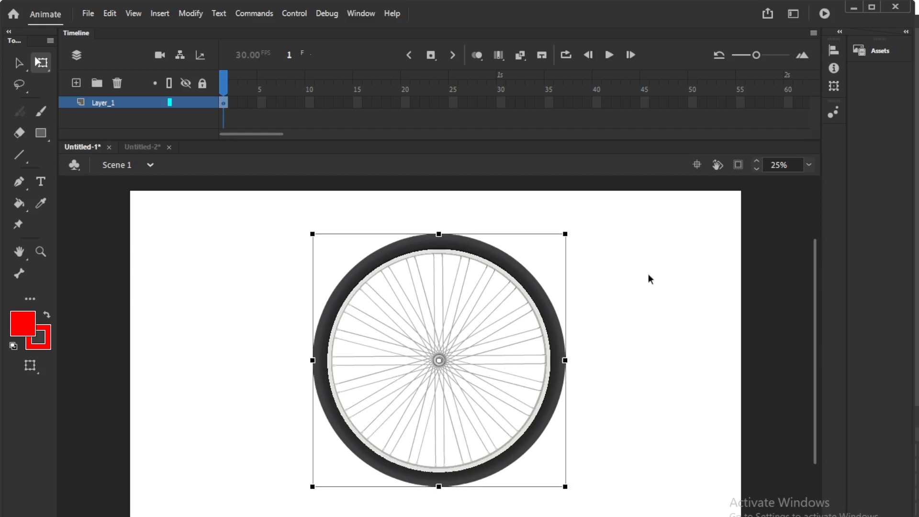
{"action": "left_click", "coordinate": [133, 13]}
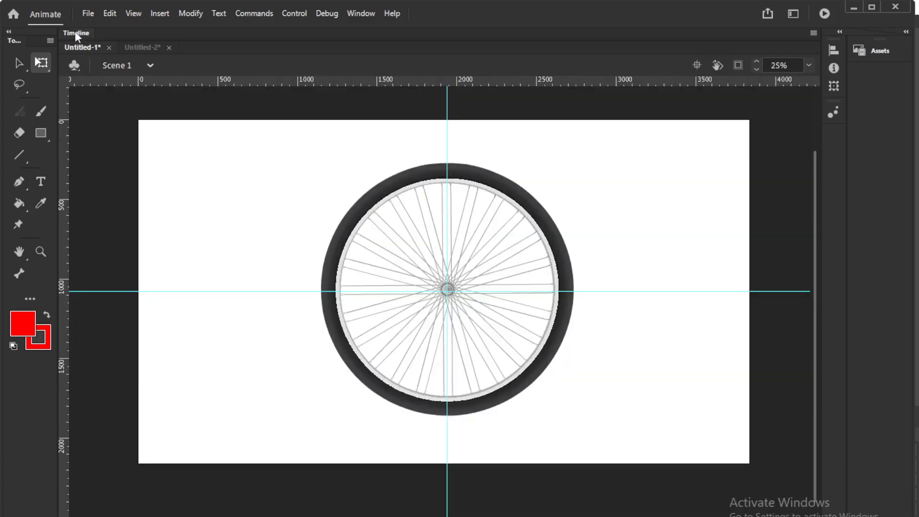
Bring the Timeline back and pick frame 10 on the wheel's layer for the tween's end keyframe.
{"action": "left_click", "coordinate": [76, 32]}
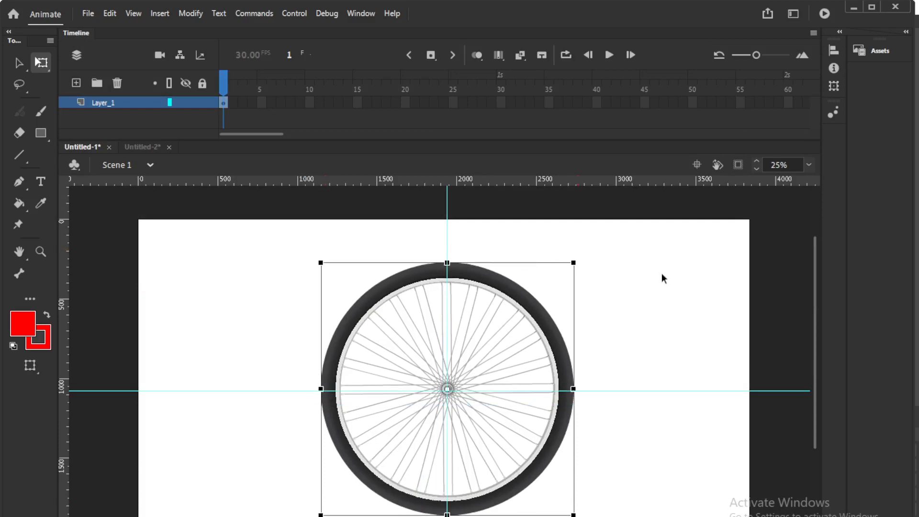
{"action": "left_click", "coordinate": [310, 102]}
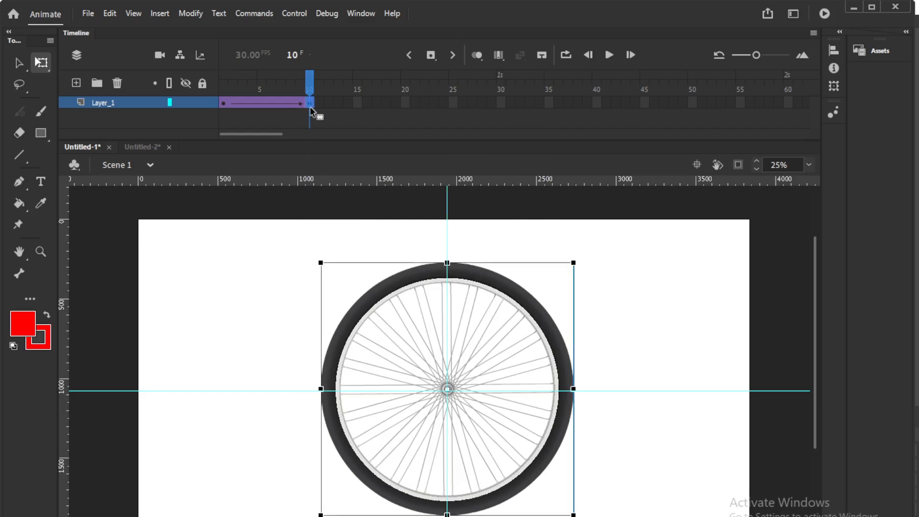
{"action": "mouse_move", "coordinate": [621, 364]}
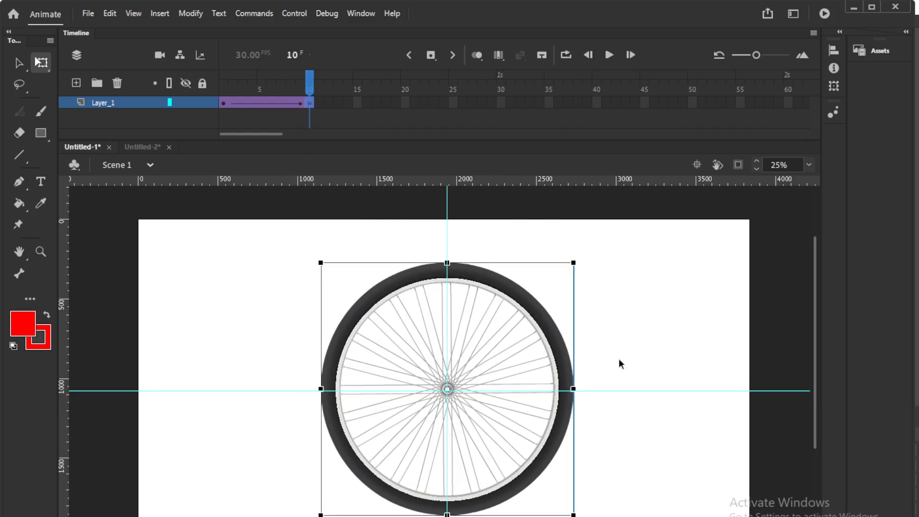
{"action": "mouse_move", "coordinate": [518, 312]}
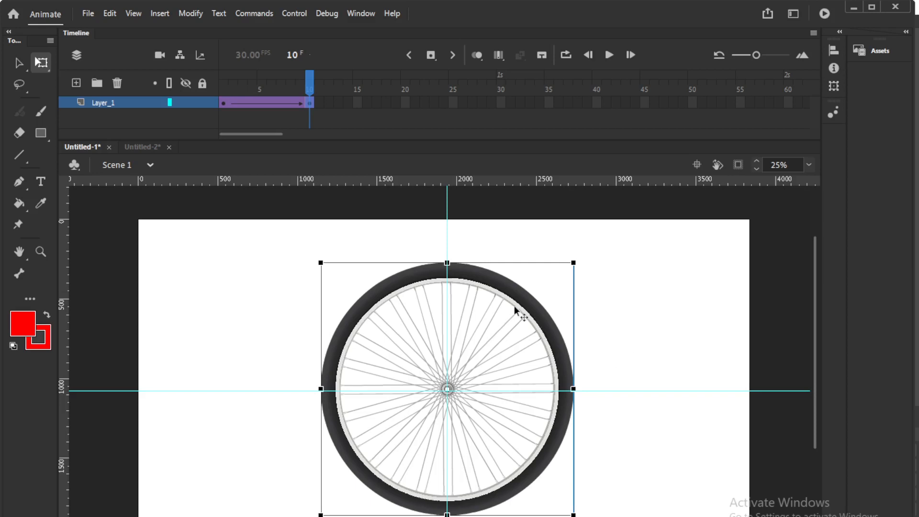
{"action": "mouse_move", "coordinate": [476, 289]}
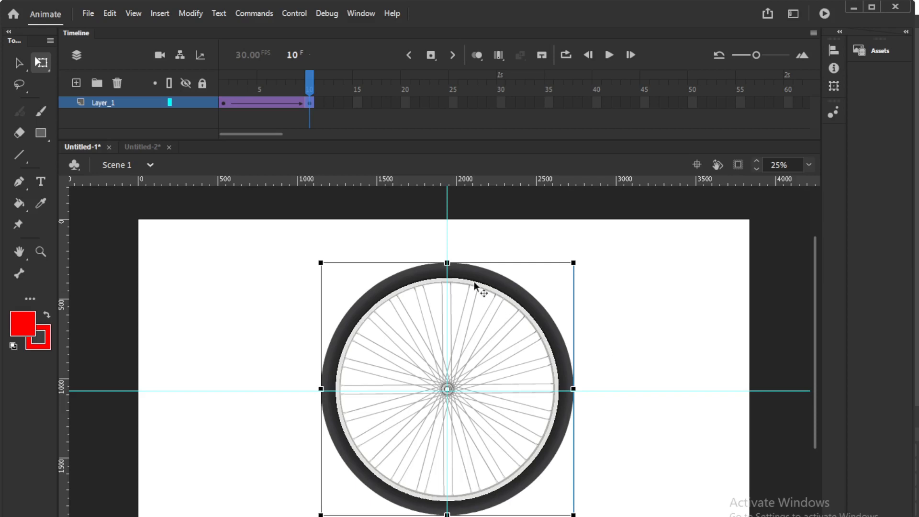
{"action": "mouse_move", "coordinate": [537, 287]}
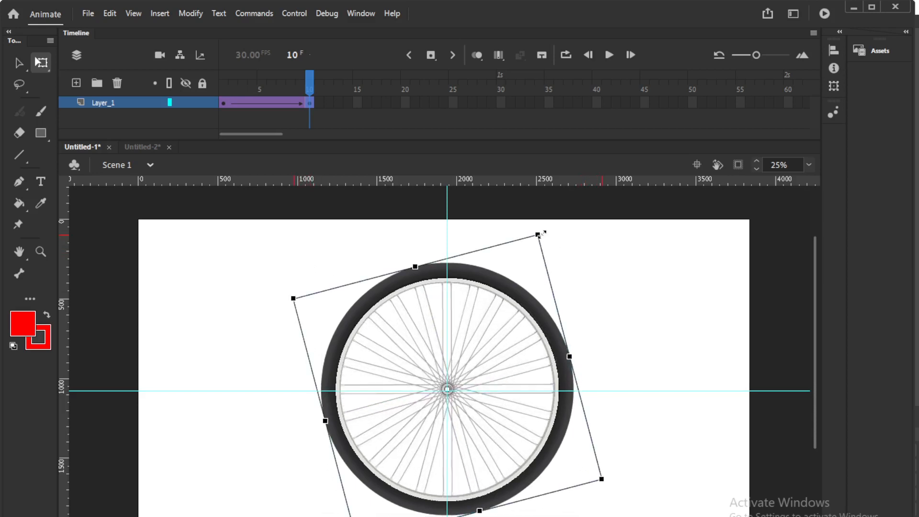
{"action": "left_click", "coordinate": [613, 264]}
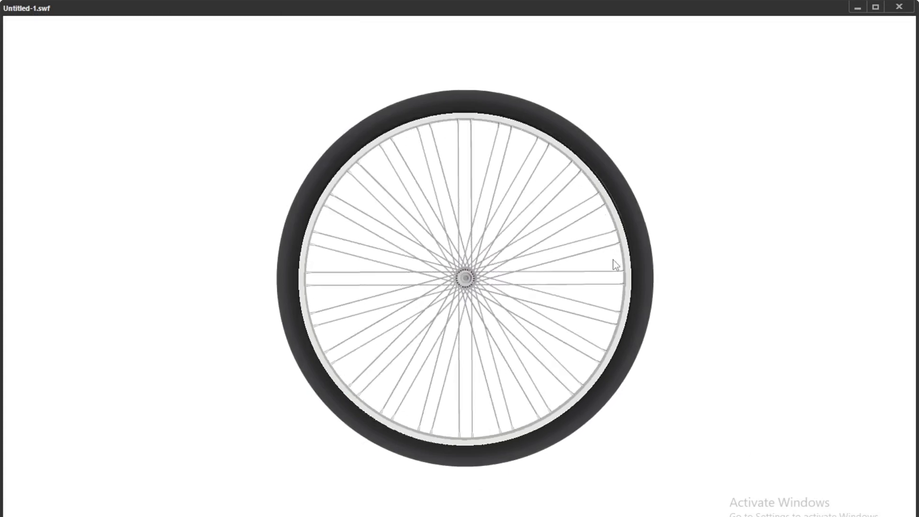
{"action": "mouse_move", "coordinate": [890, 26]}
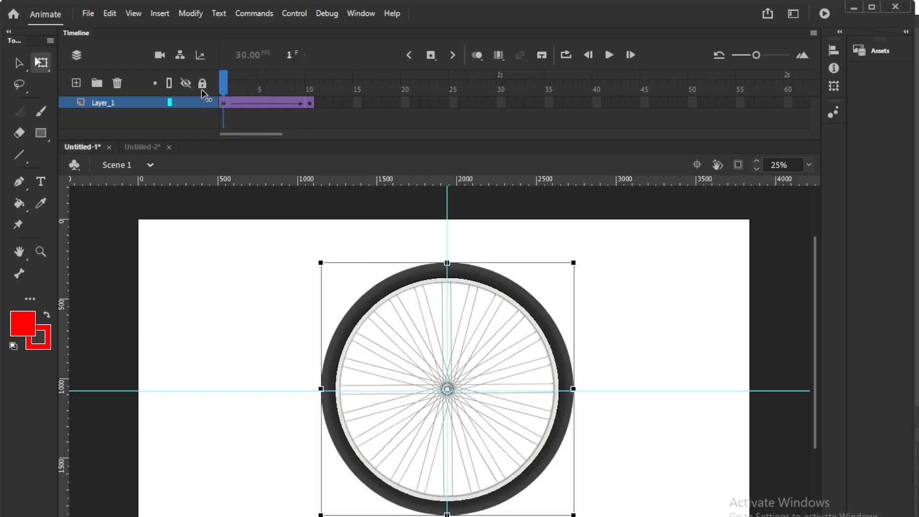
{"action": "mouse_move", "coordinate": [448, 281]}
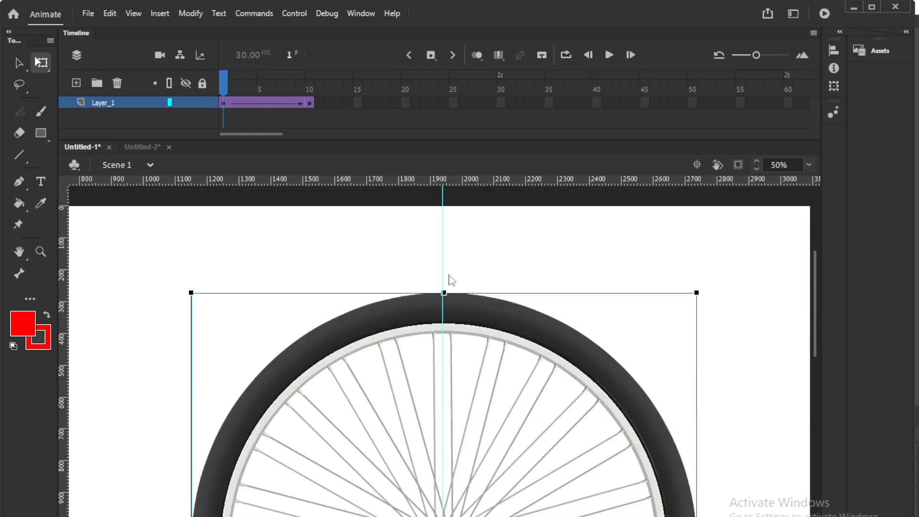
{"action": "left_click", "coordinate": [290, 82]}
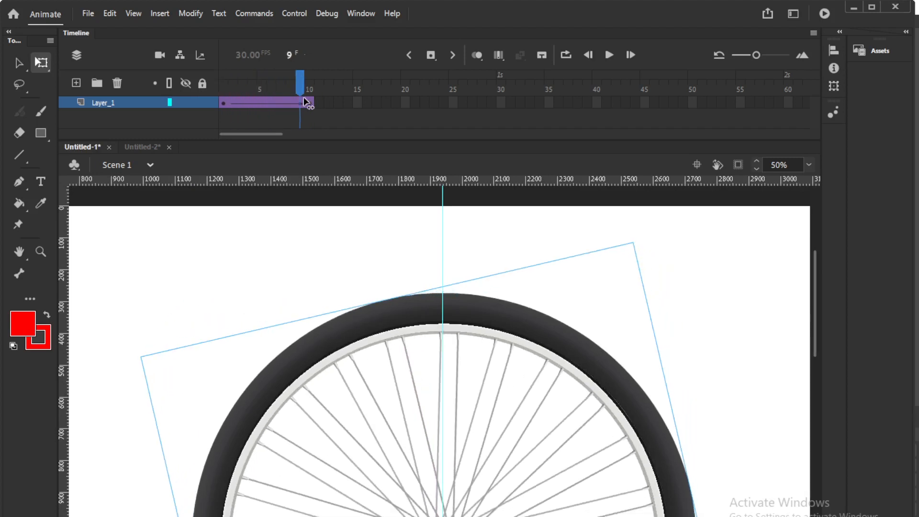
{"action": "left_click", "coordinate": [223, 83]}
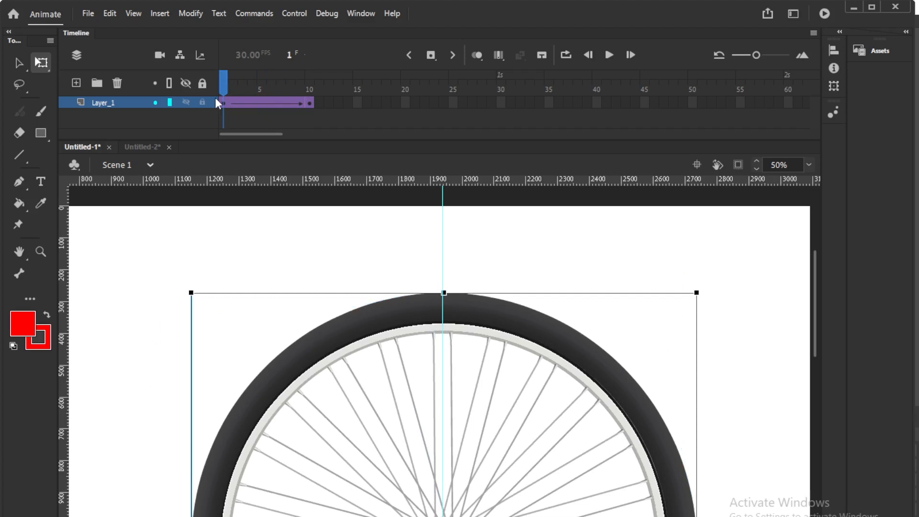
{"action": "left_click", "coordinate": [780, 164]}
{"action": "type", "text": "25"}
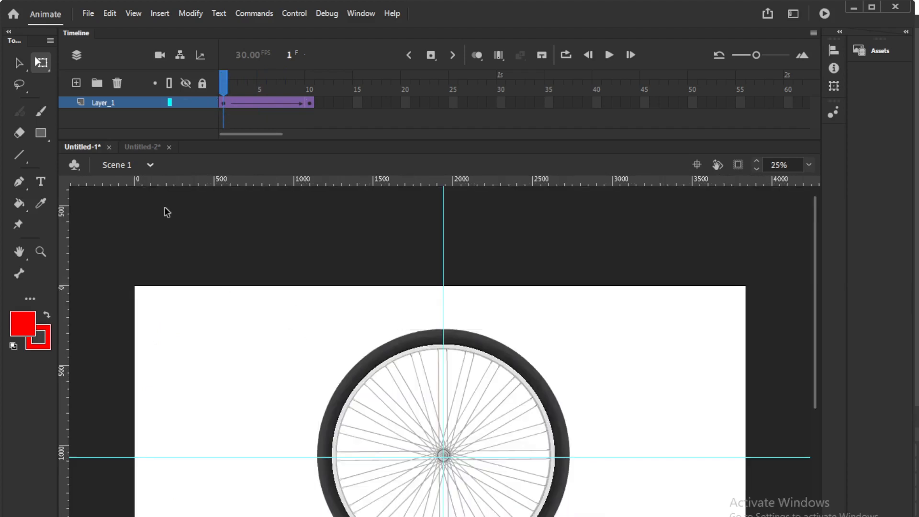
In the gear document, set frame 15 as the tween's end keyframe and select the gear there to rotate it one spoke.
{"action": "left_click", "coordinate": [142, 147]}
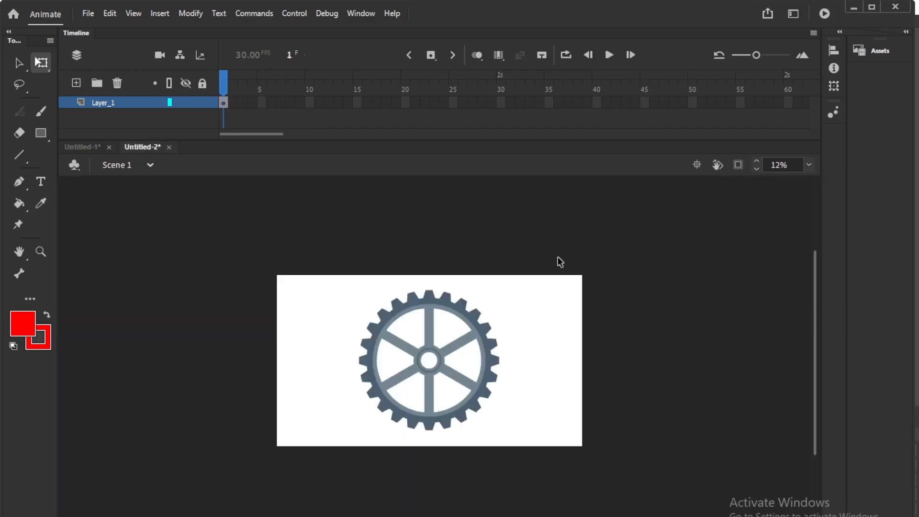
{"action": "left_click", "coordinate": [429, 360]}
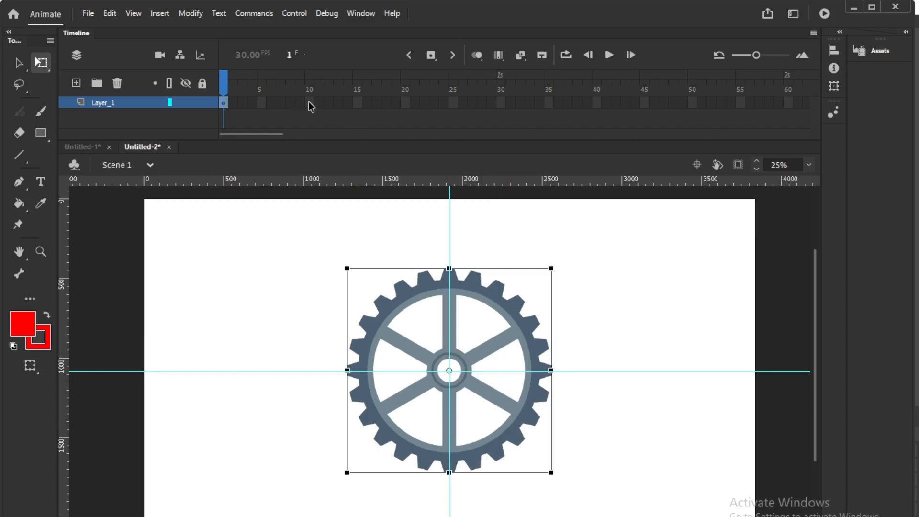
{"action": "left_click", "coordinate": [310, 102]}
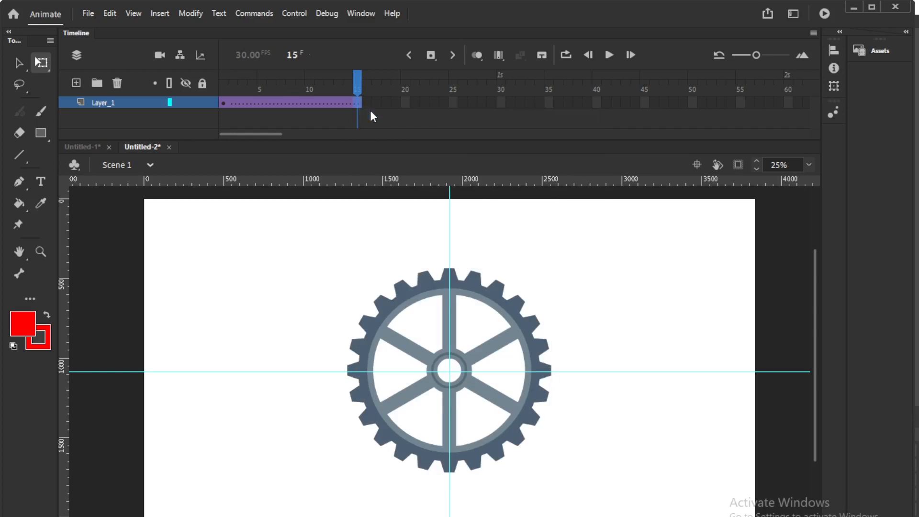
{"action": "left_click", "coordinate": [450, 369]}
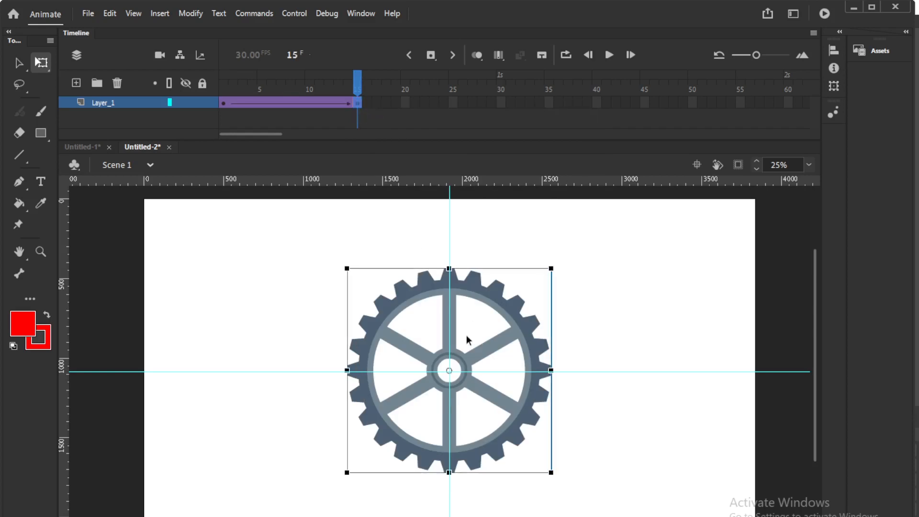
{"action": "mouse_move", "coordinate": [495, 364]}
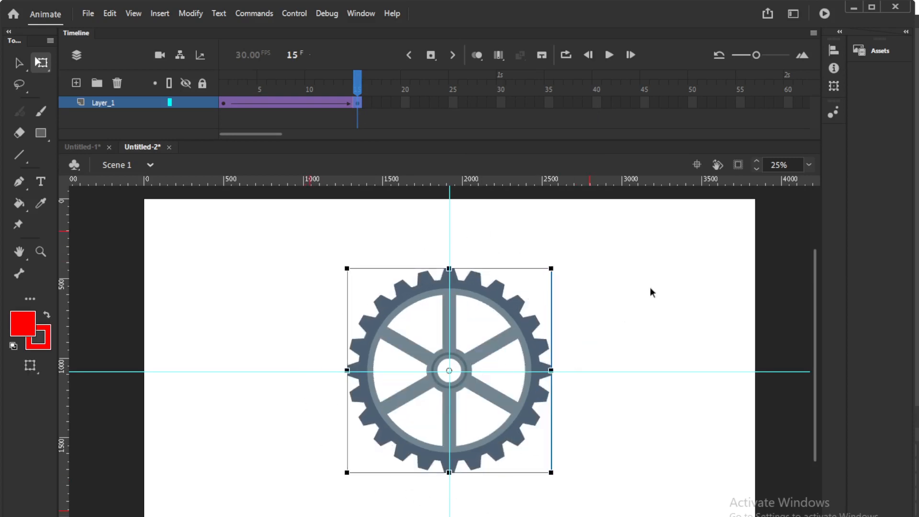
{"action": "mouse_move", "coordinate": [550, 270]}
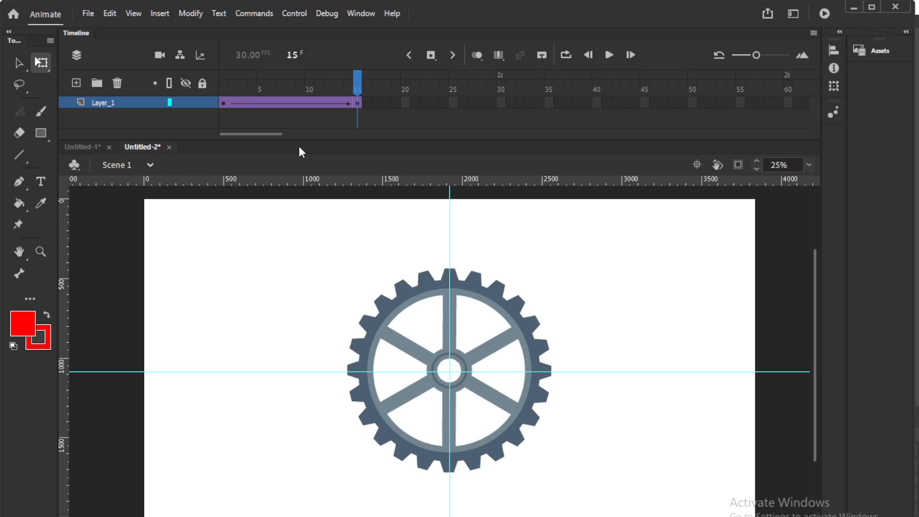
{"action": "mouse_move", "coordinate": [278, 181]}
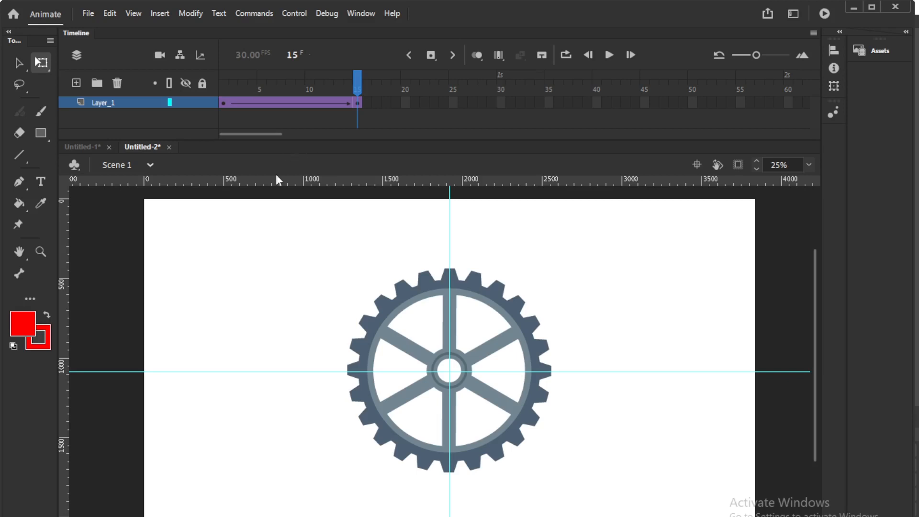
Cut the gear's tweened layer and create a new graphic symbol named 'wheel'.
{"action": "right_click", "coordinate": [103, 103]}
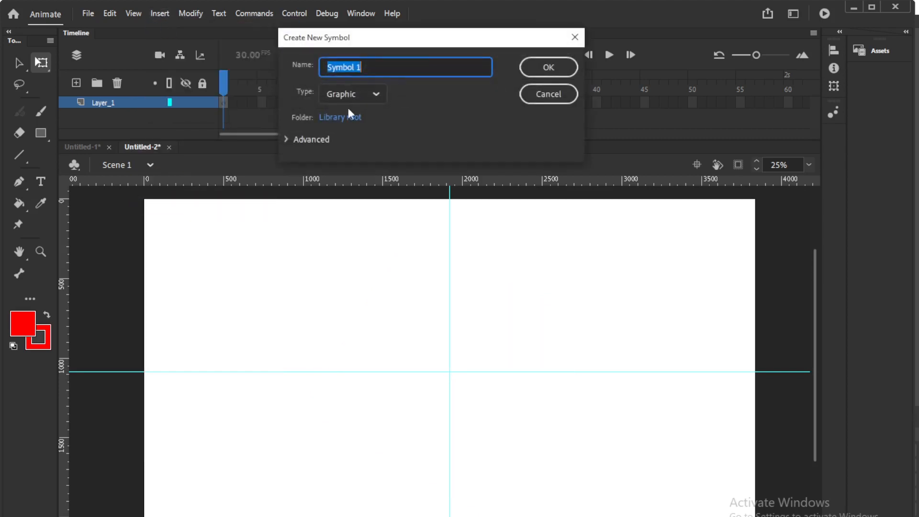
{"action": "type", "text": "wh"}
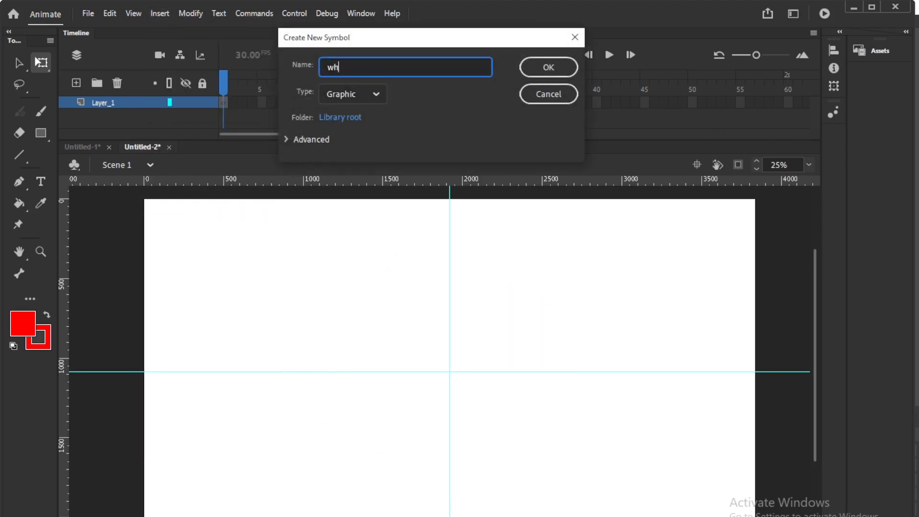
{"action": "type", "text": "eel"}
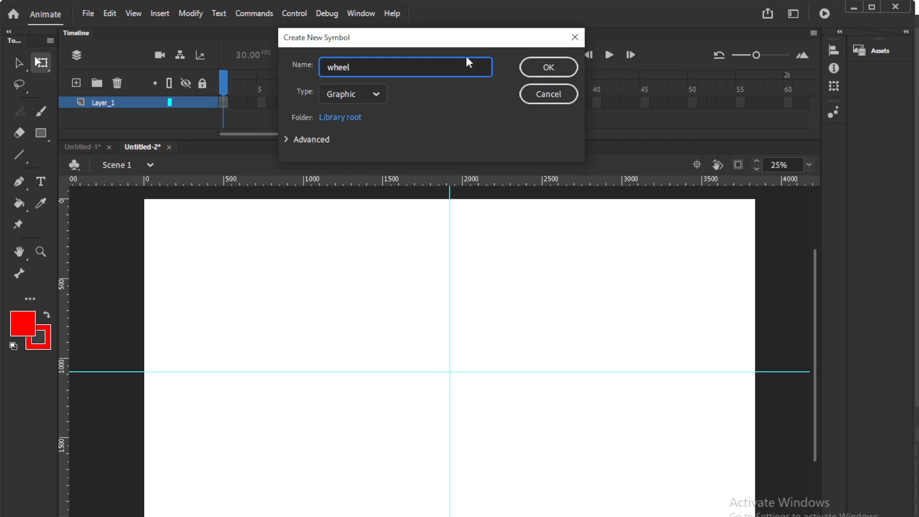
{"action": "left_click", "coordinate": [548, 67]}
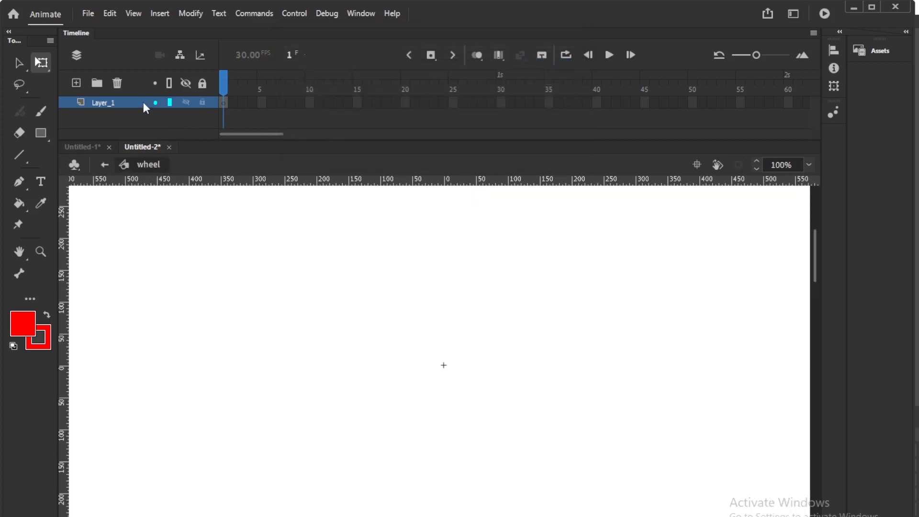
Paste the gear's layer inside the wheel symbol and return to Scene 1.
{"action": "right_click", "coordinate": [103, 103]}
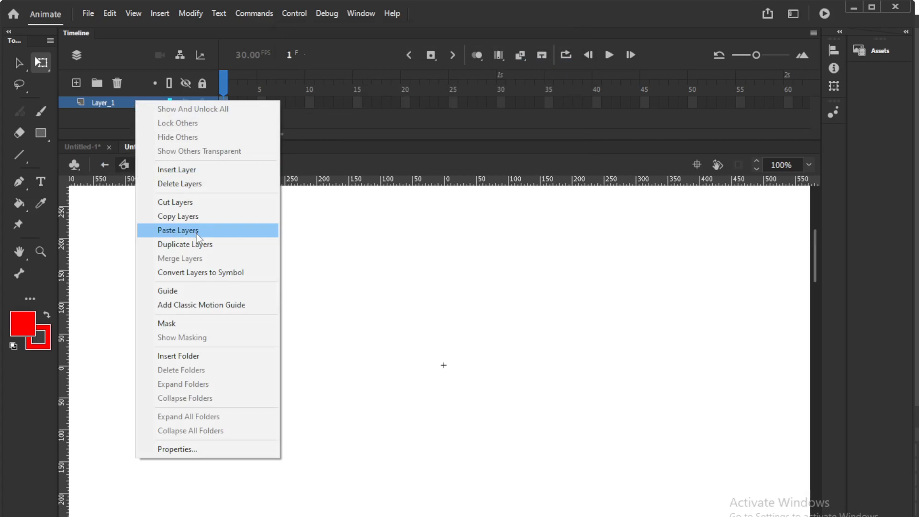
{"action": "left_click", "coordinate": [178, 229]}
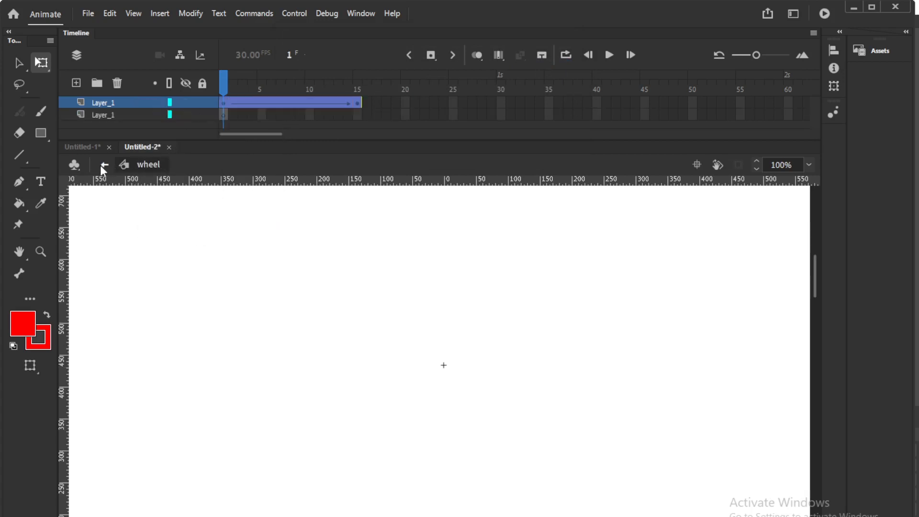
{"action": "left_click", "coordinate": [103, 165]}
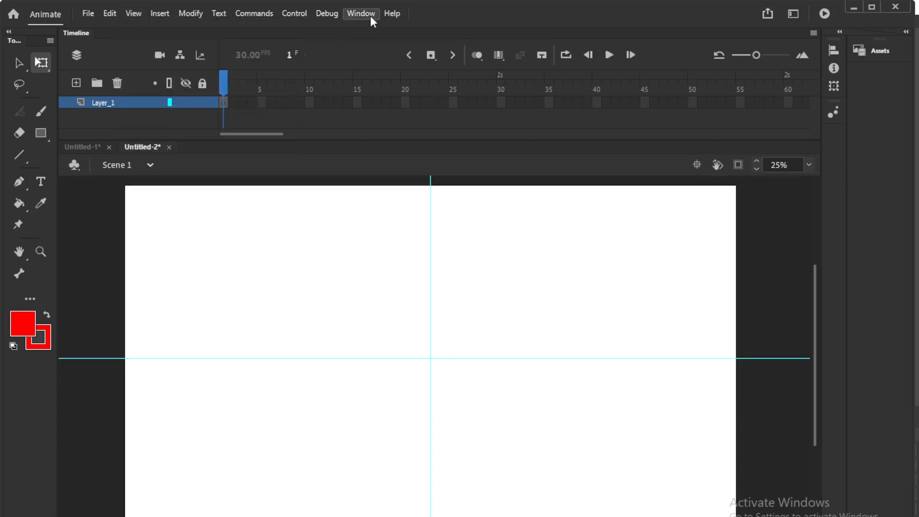
Place the wheel symbol from the Library on stage, then at frame 50 move the gear off the right edge.
{"action": "left_click", "coordinate": [361, 13]}
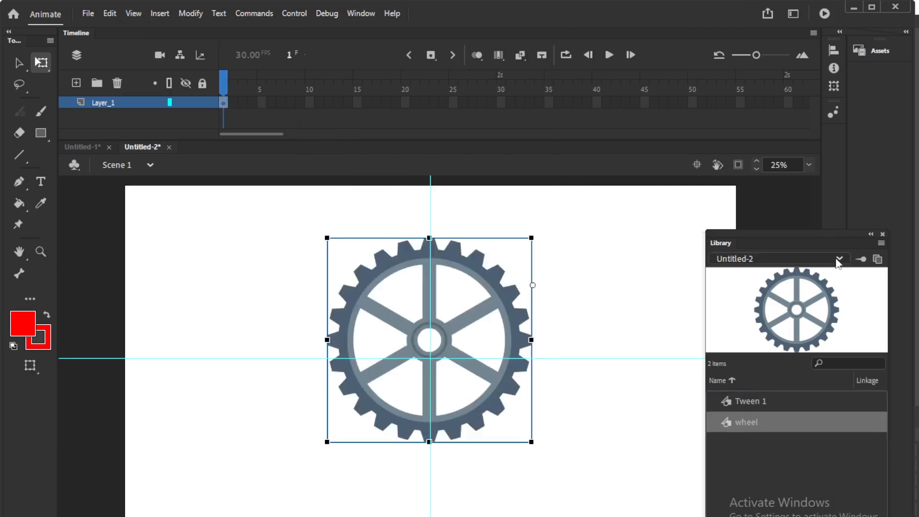
{"action": "left_click", "coordinate": [882, 234]}
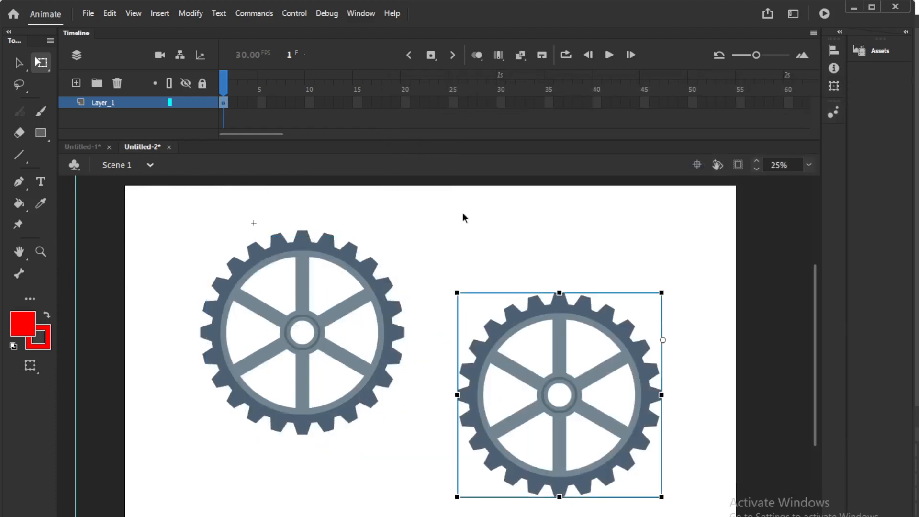
{"action": "left_click", "coordinate": [694, 82]}
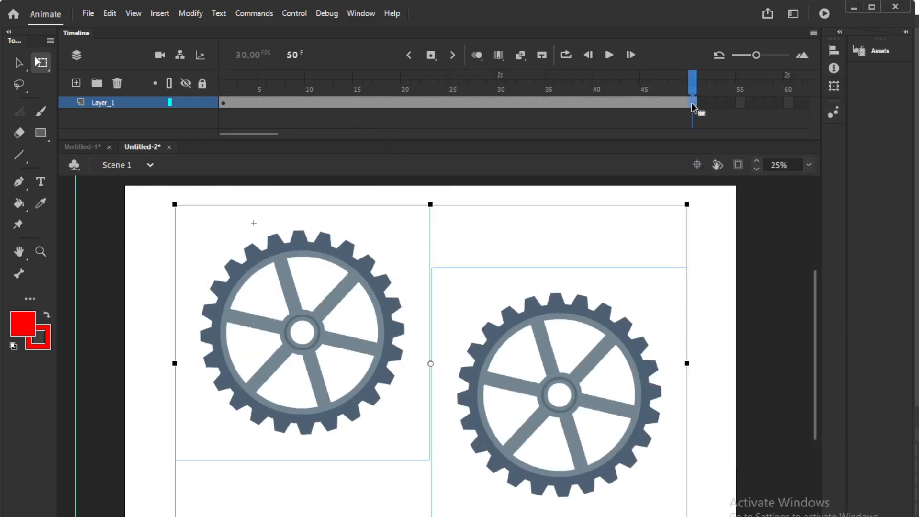
{"action": "left_click", "coordinate": [609, 55]}
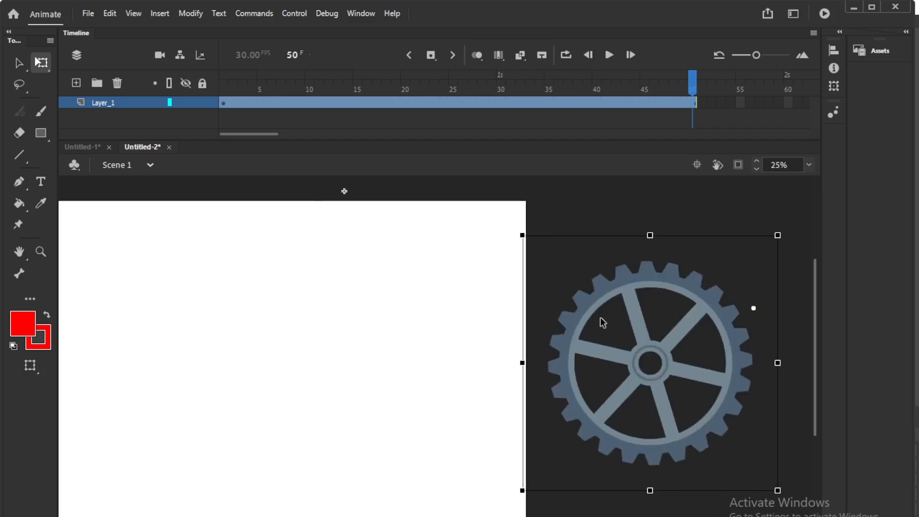
Create a classic tween on the gear's span, lengthen it to frame 60 and preview the travel.
{"action": "right_click", "coordinate": [530, 102]}
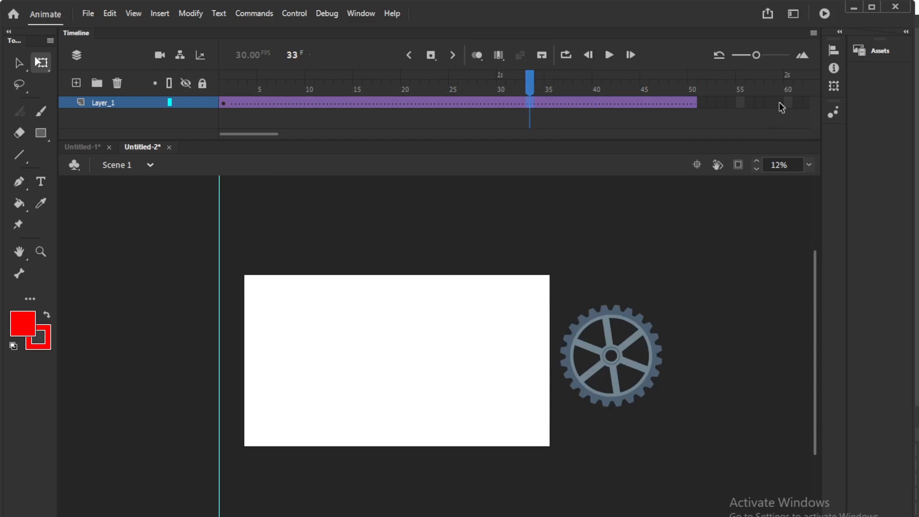
{"action": "left_click", "coordinate": [612, 357]}
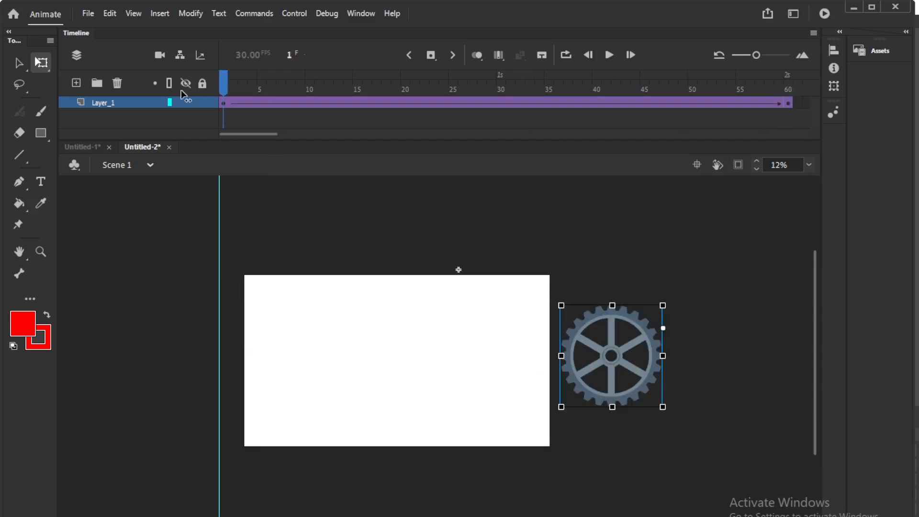
{"action": "left_click", "coordinate": [609, 55]}
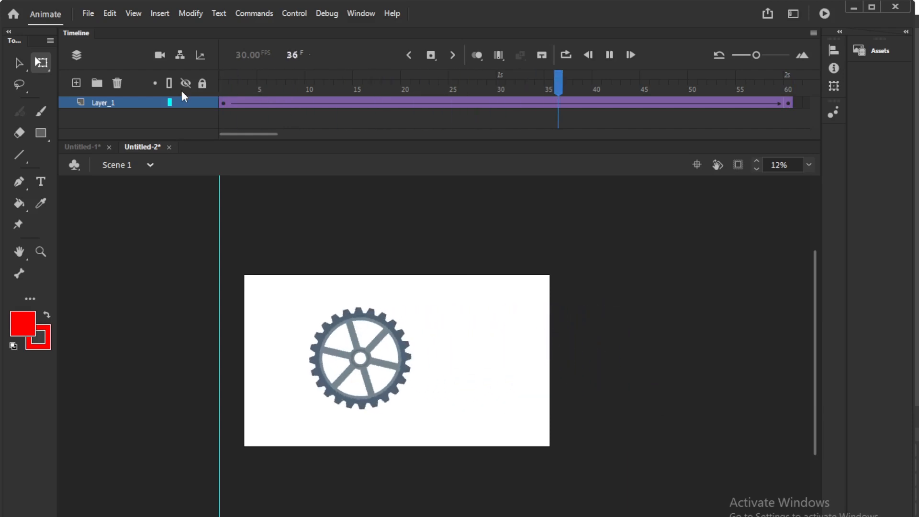